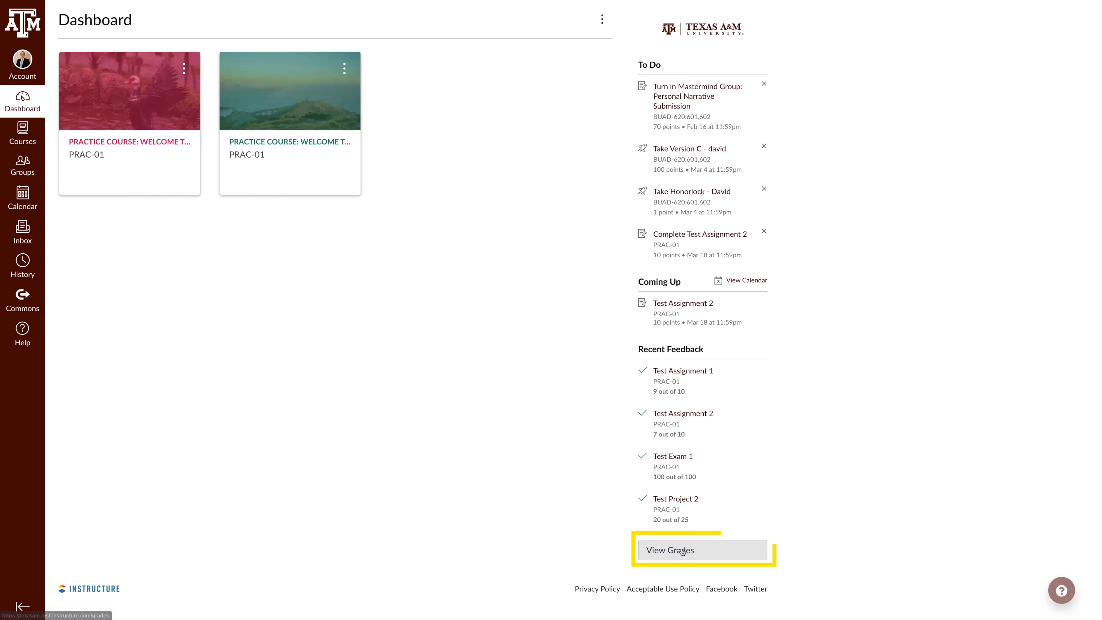
View Grades from the Dashboard sidebar to see current grades for all courses
click(701, 551)
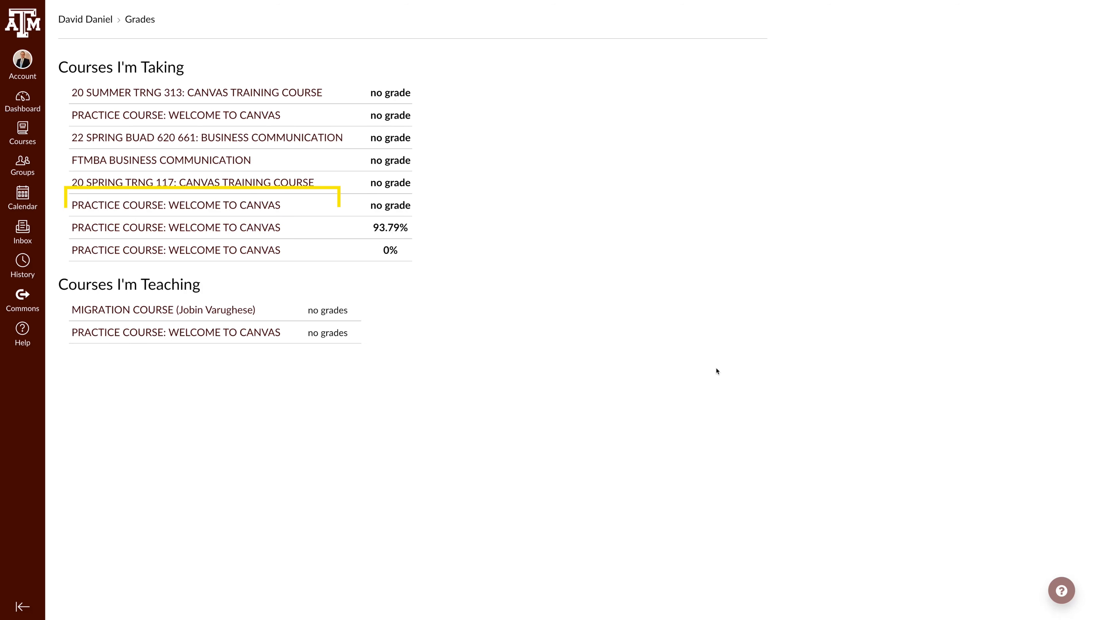
mouse_move(175, 204)
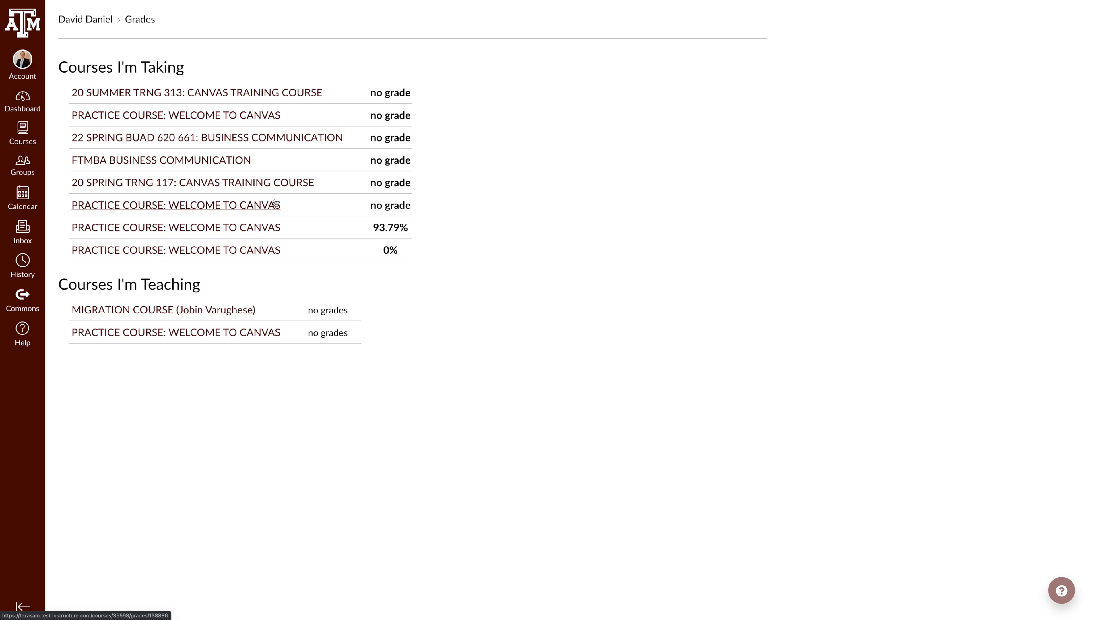
Return to the Dashboard and open the My Grades tray listing each course's grade
click(22, 100)
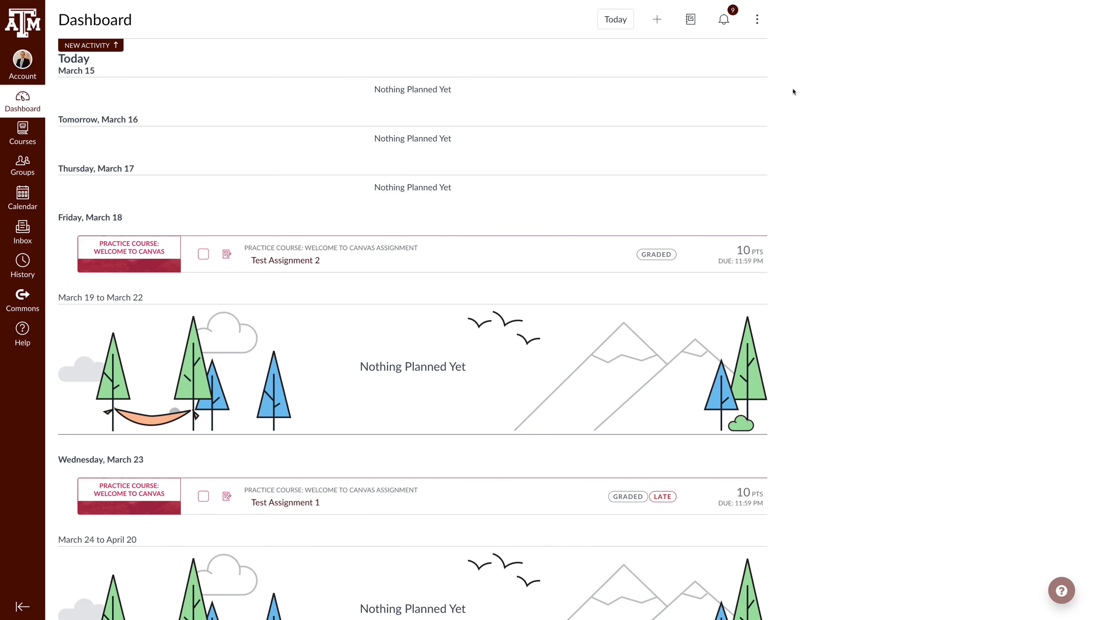
mouse_move(674, 16)
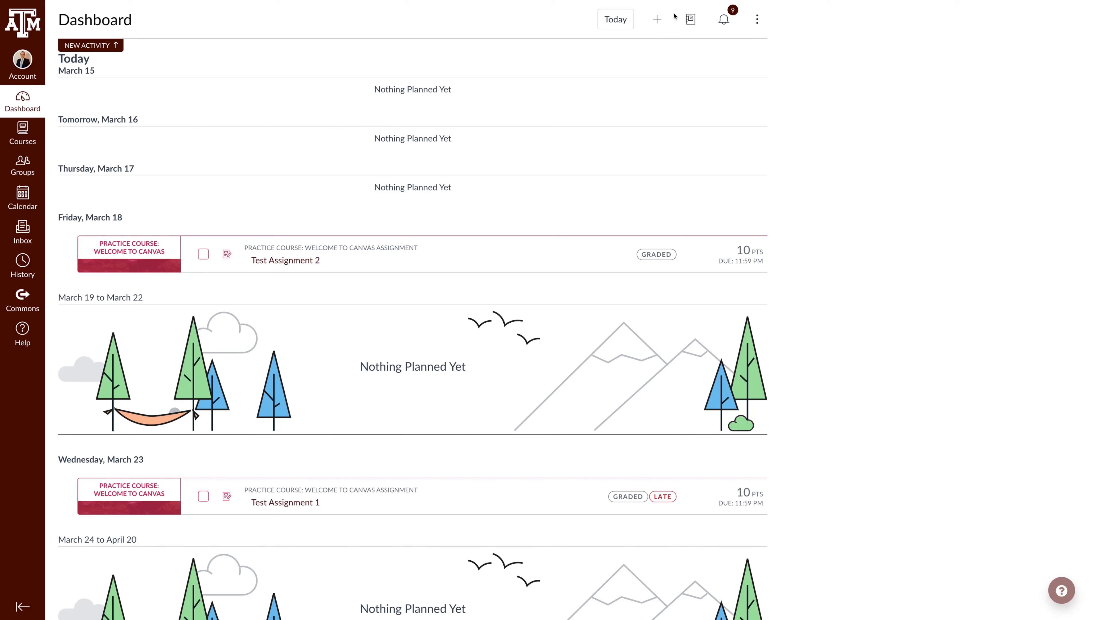
click(690, 19)
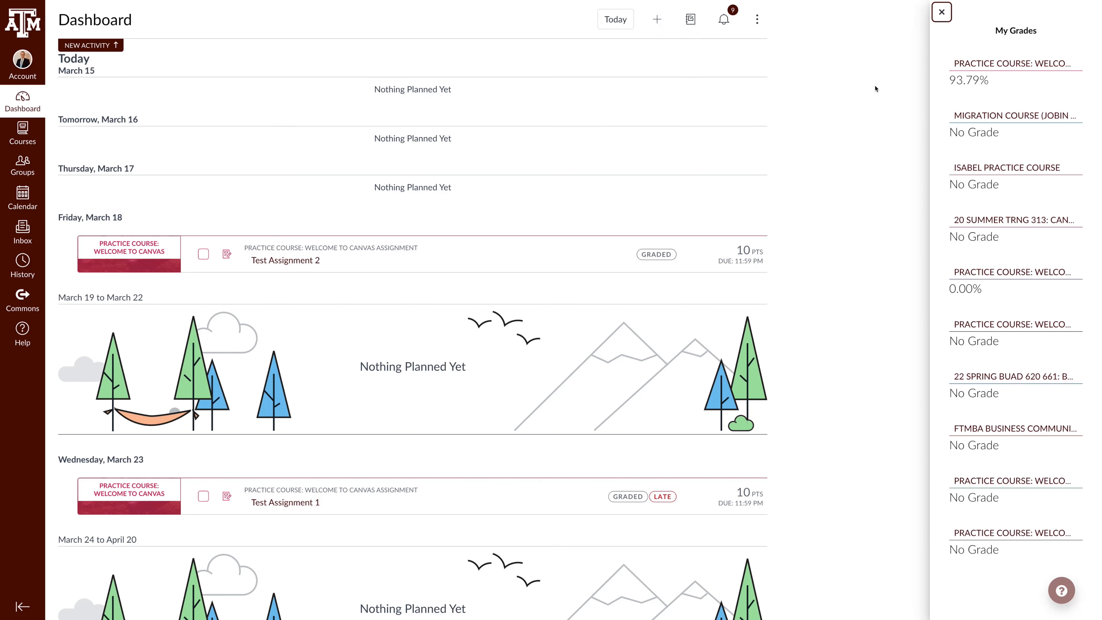
mouse_move(882, 90)
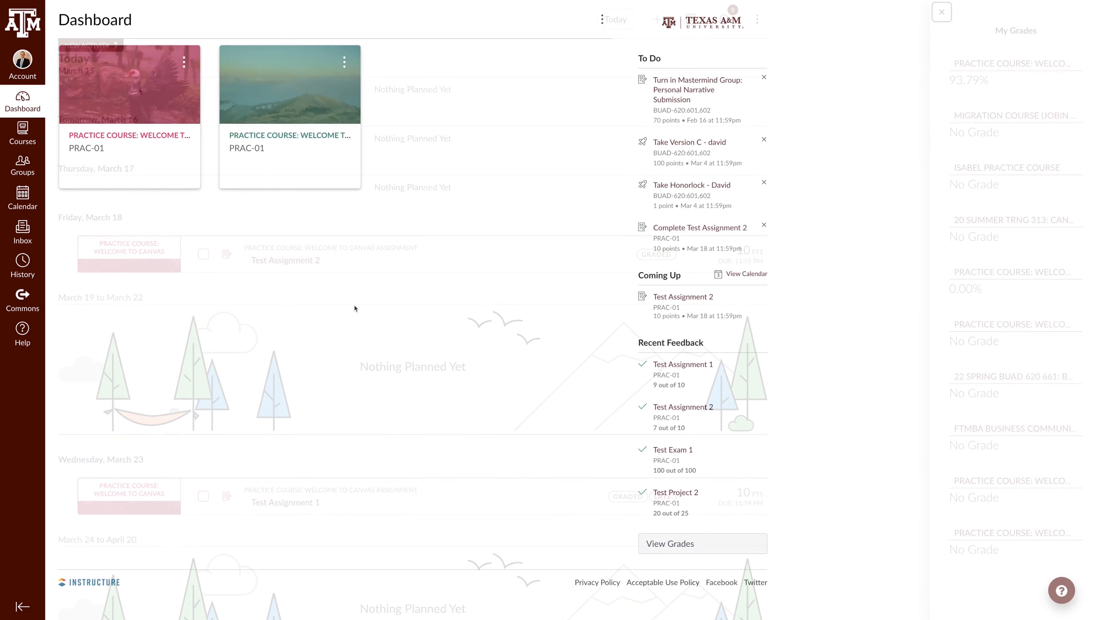
Close the tray and go to the Practice Course's Grades page with its 93.79% total
click(941, 12)
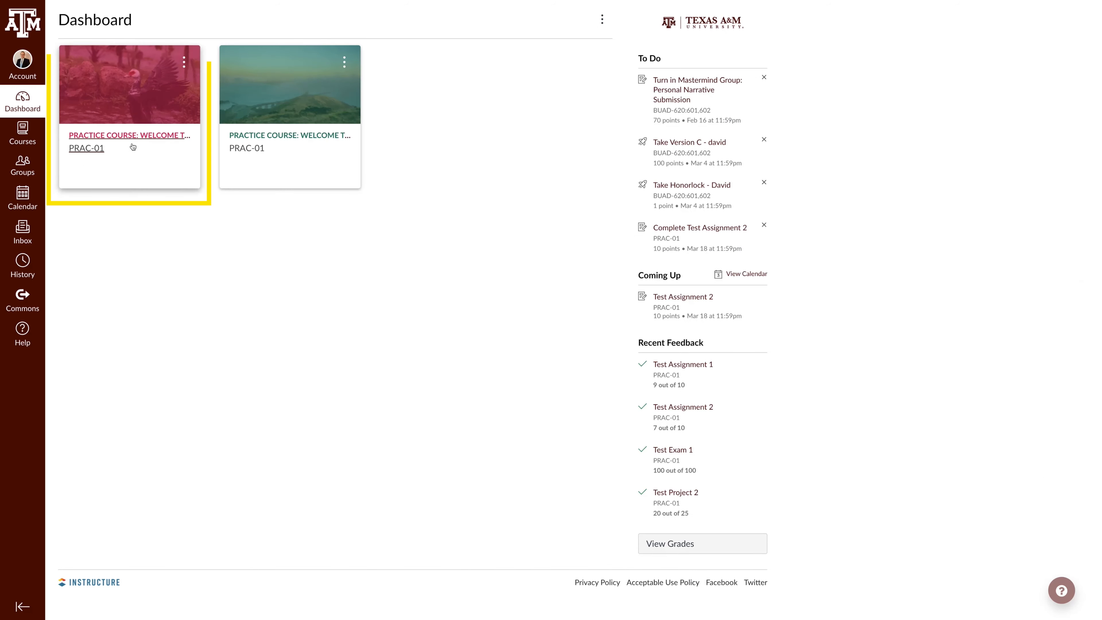
click(129, 135)
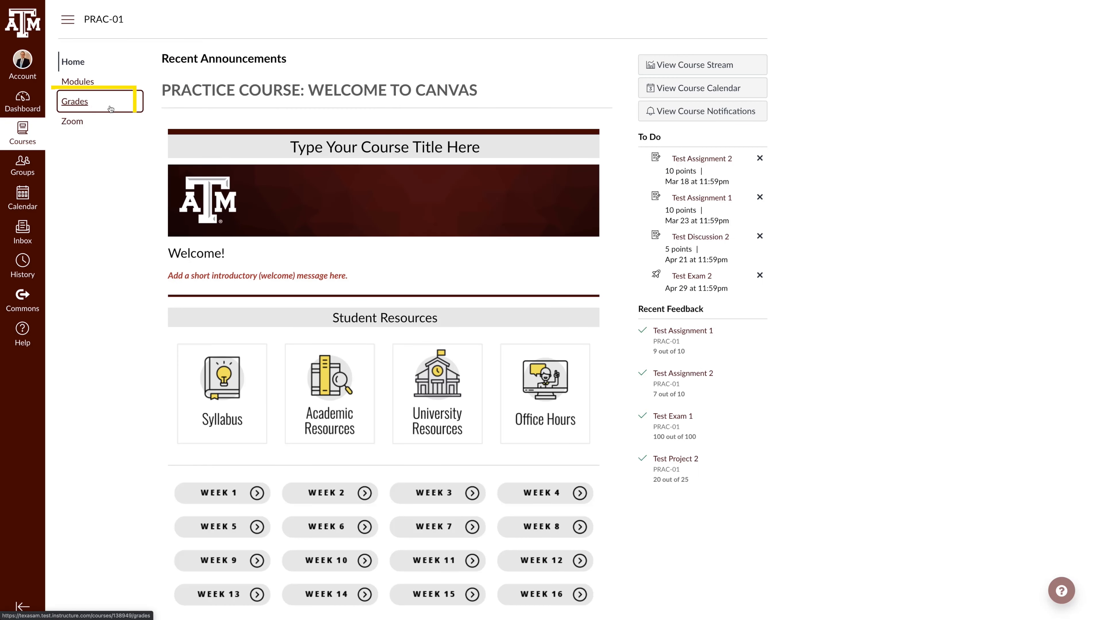
click(75, 101)
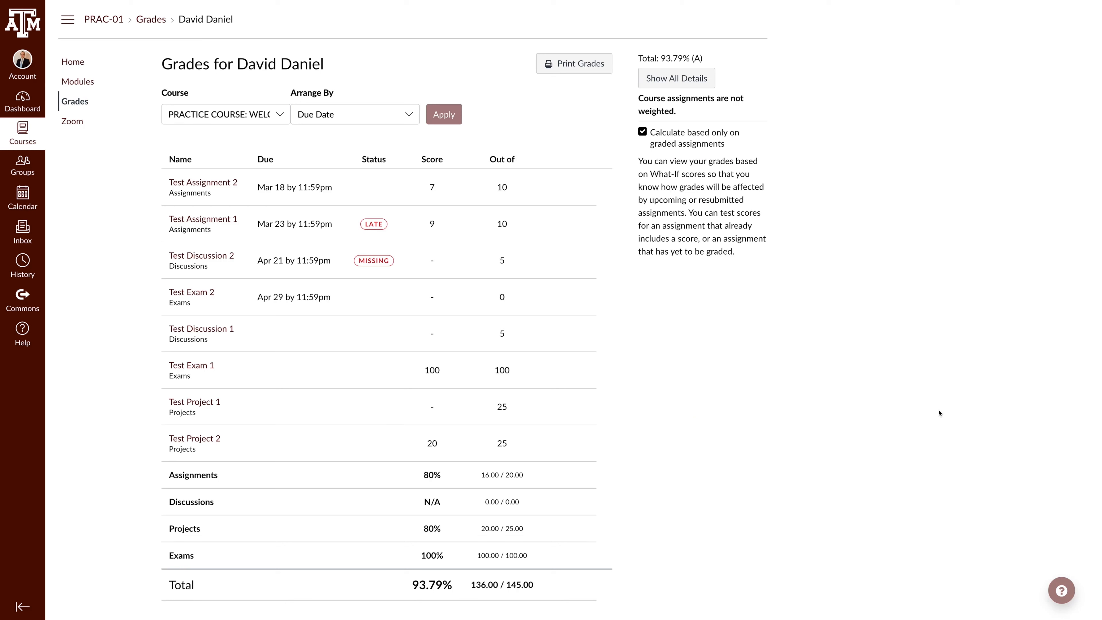
mouse_move(791, 356)
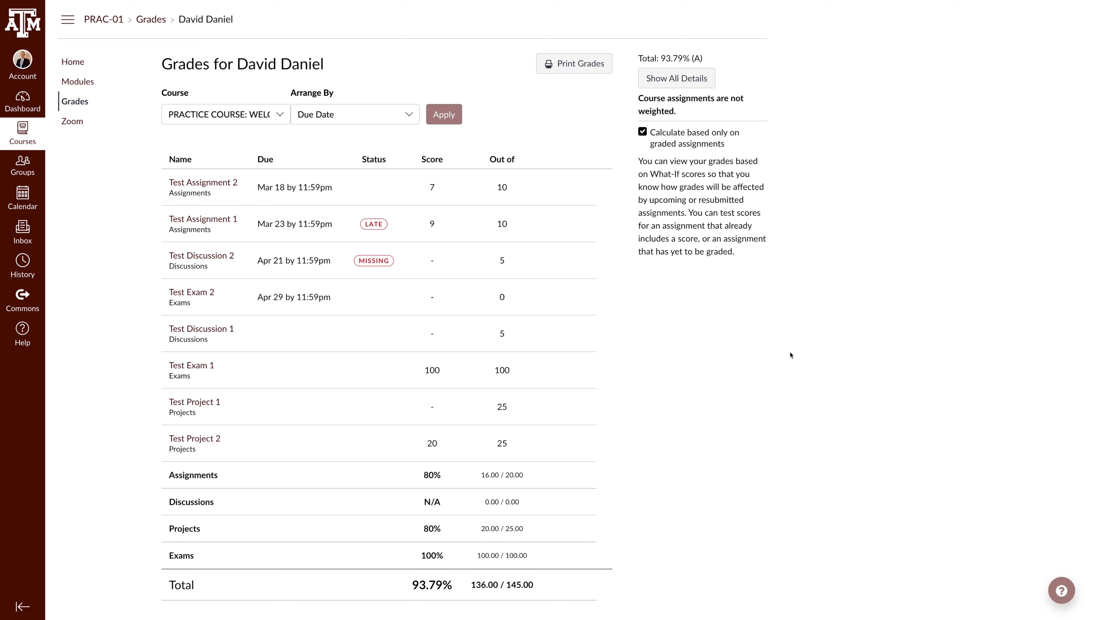
mouse_move(788, 355)
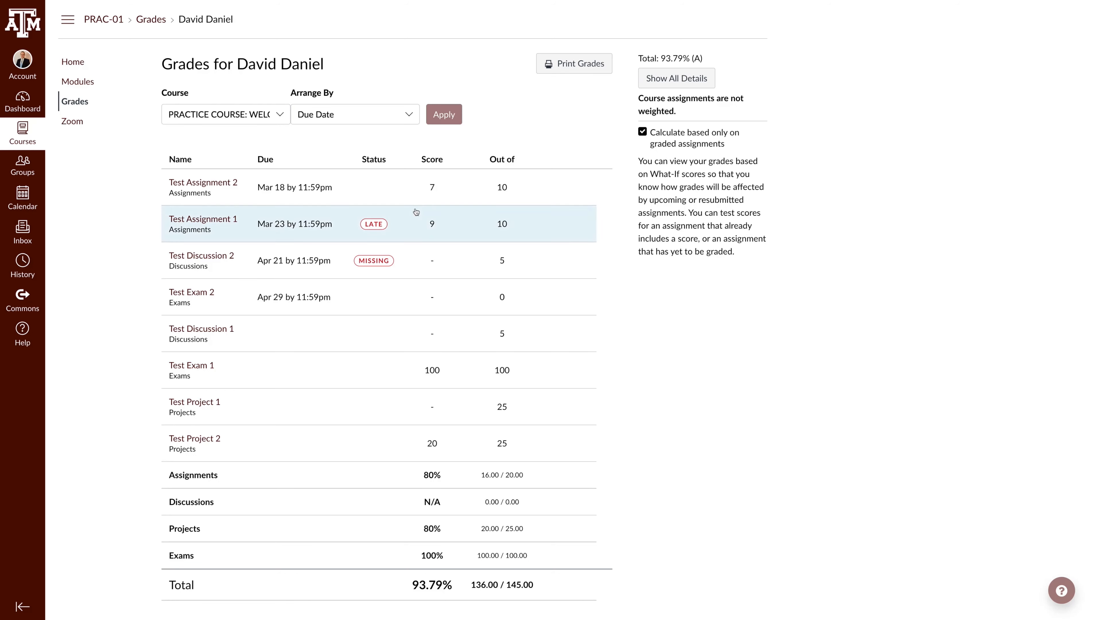
Check the Course dropdown for other courses, then keep Practice Course selected
click(225, 114)
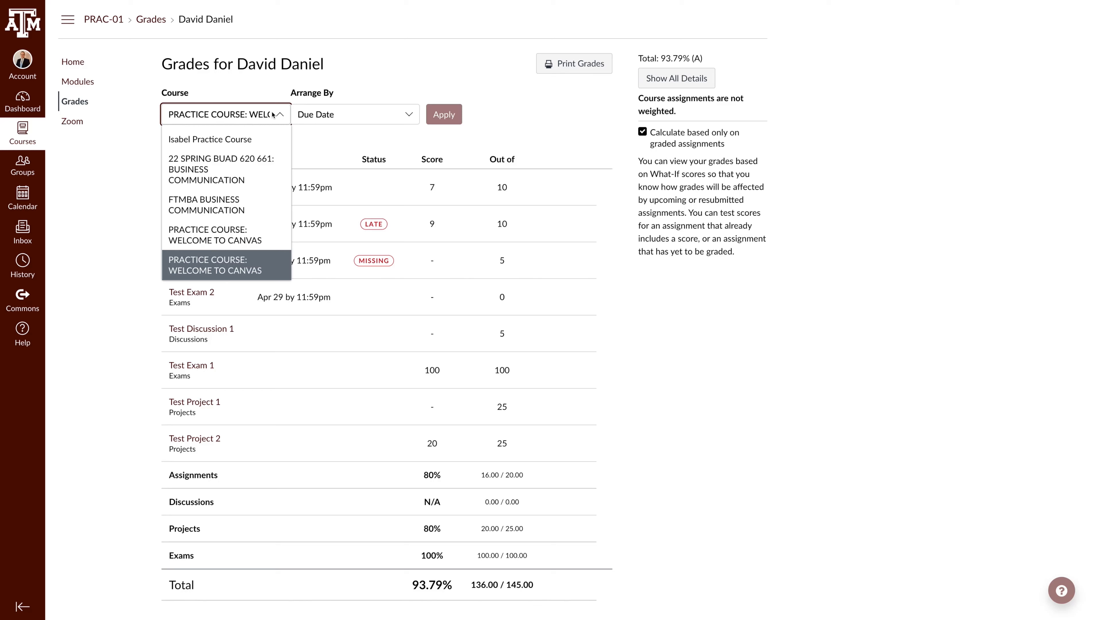
click(355, 114)
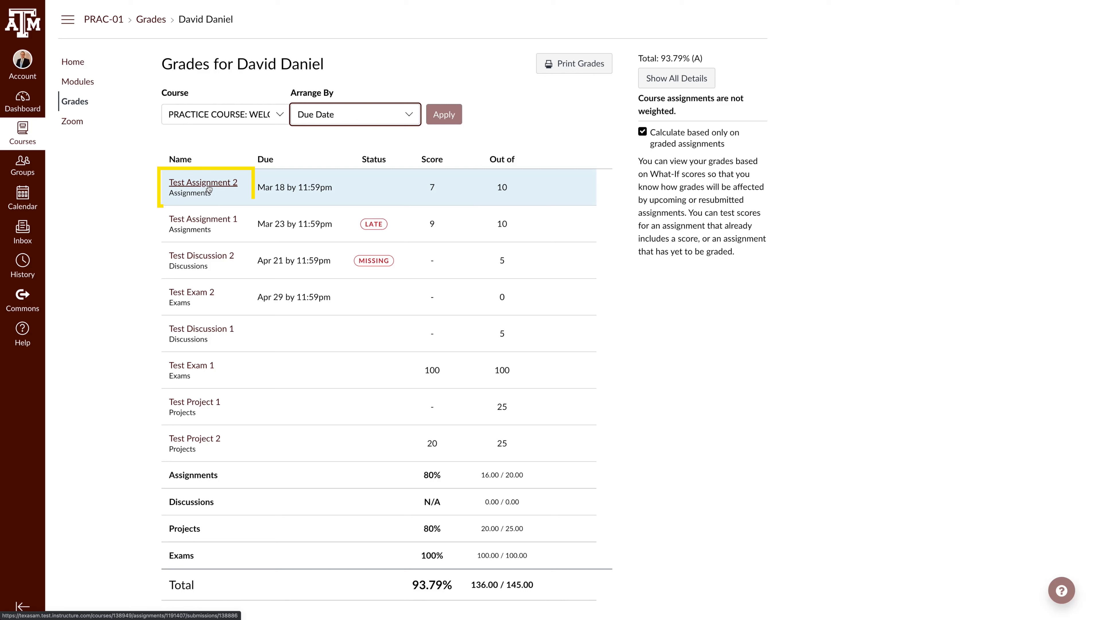
View Test Assignment 2's submission details showing no submission and a 7/10 grade
click(204, 182)
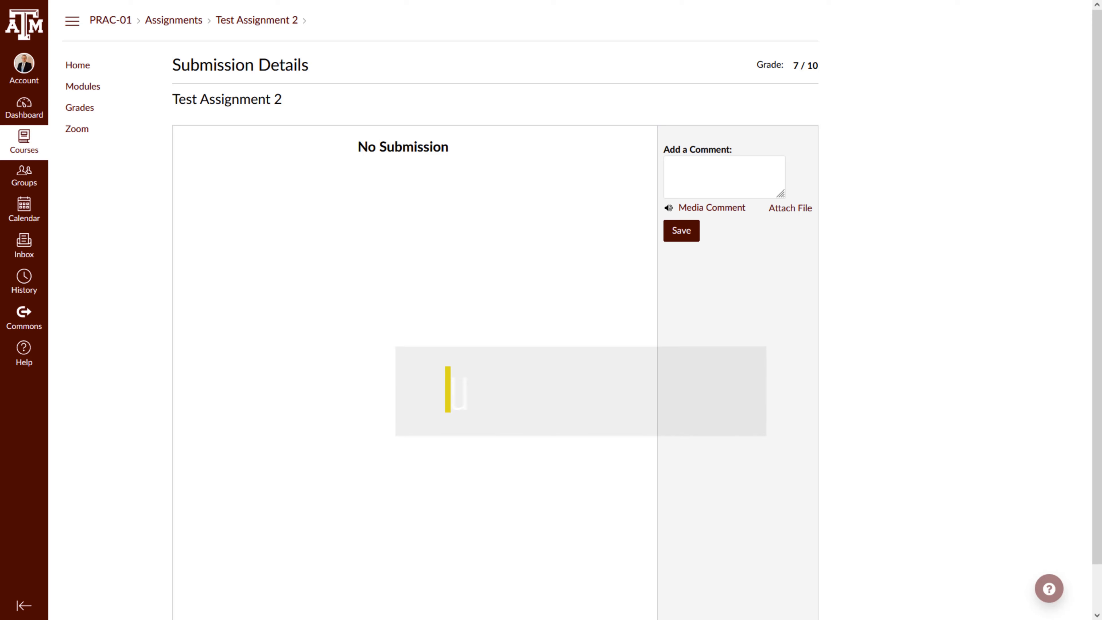
text(lms.tamu.edu)
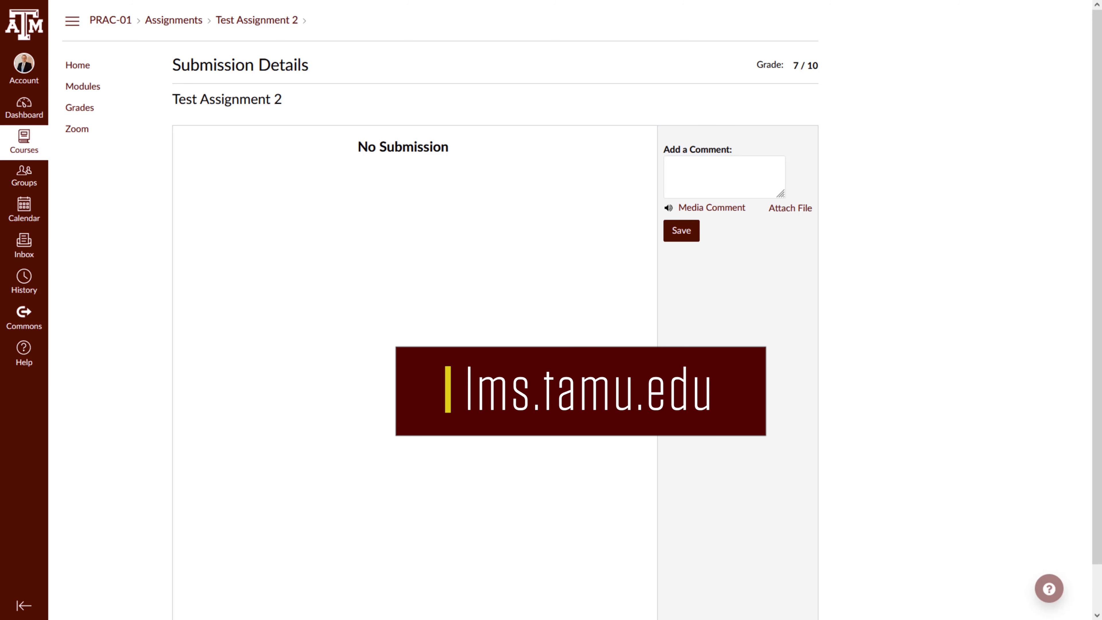